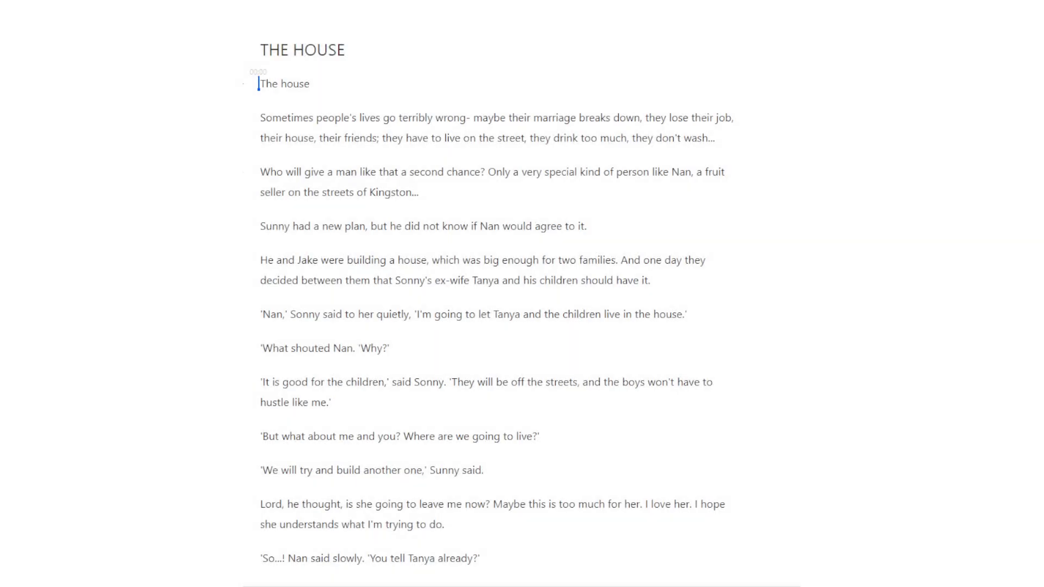
pyautogui.doubleClick(286, 117)
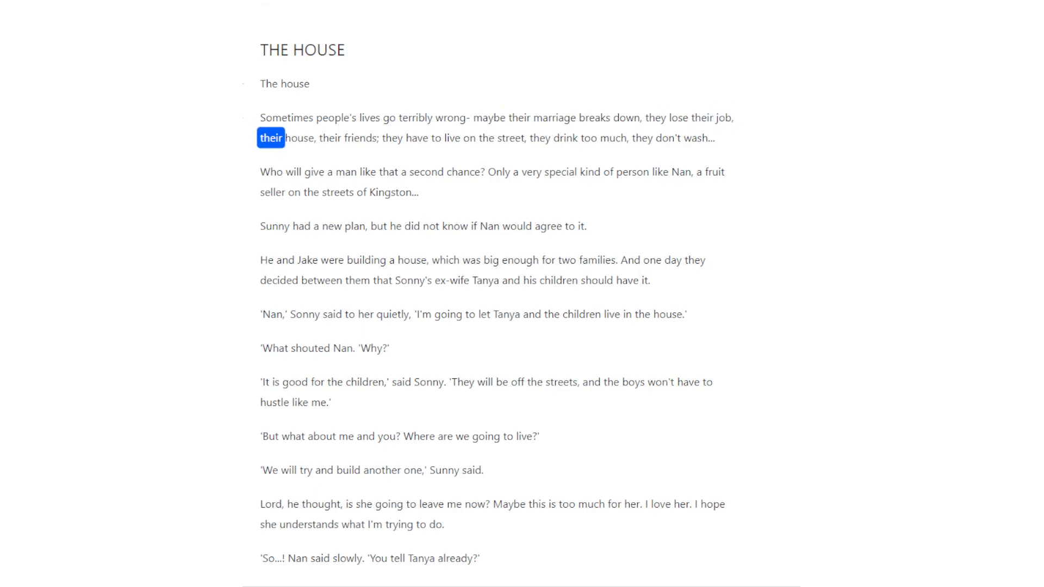
pyautogui.doubleClick(417, 138)
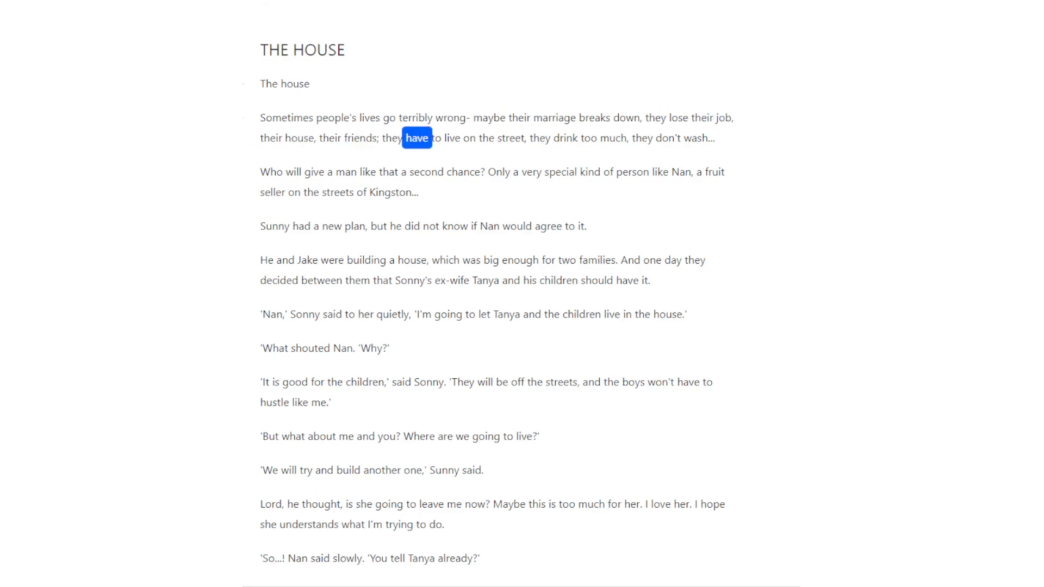
pyautogui.click(614, 138)
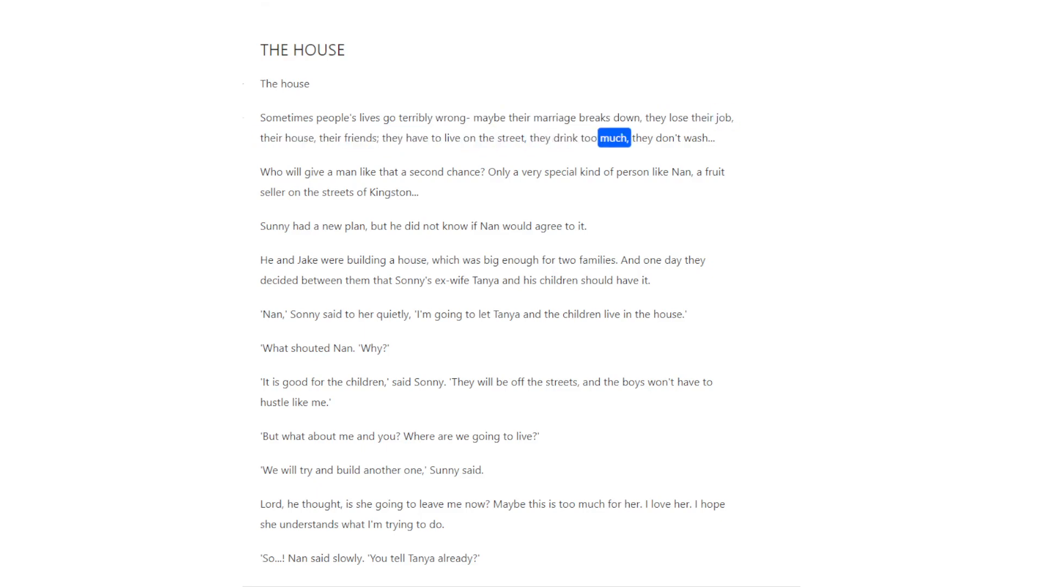
pyautogui.doubleClick(271, 171)
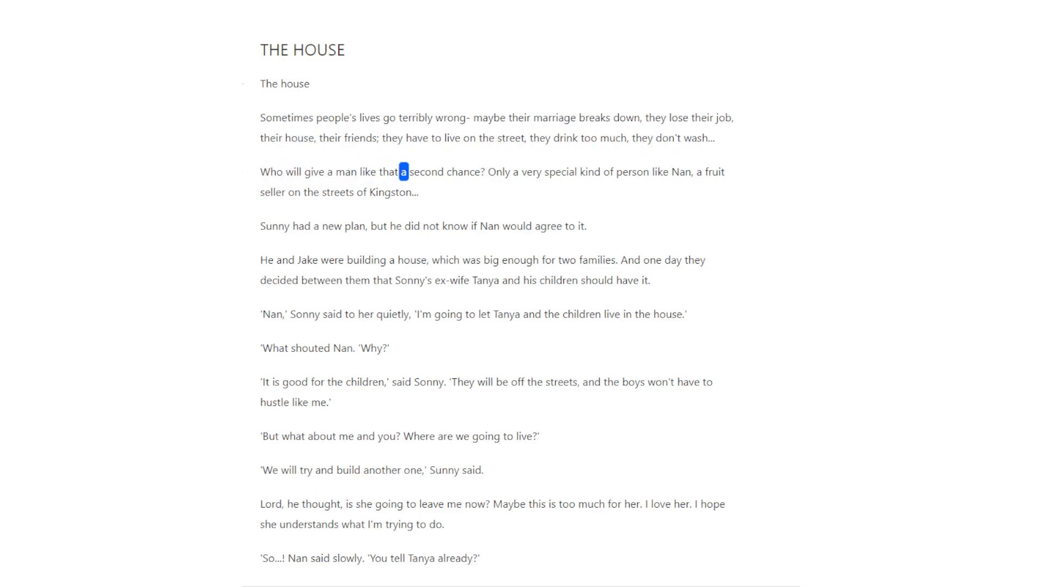
pyautogui.doubleClick(498, 172)
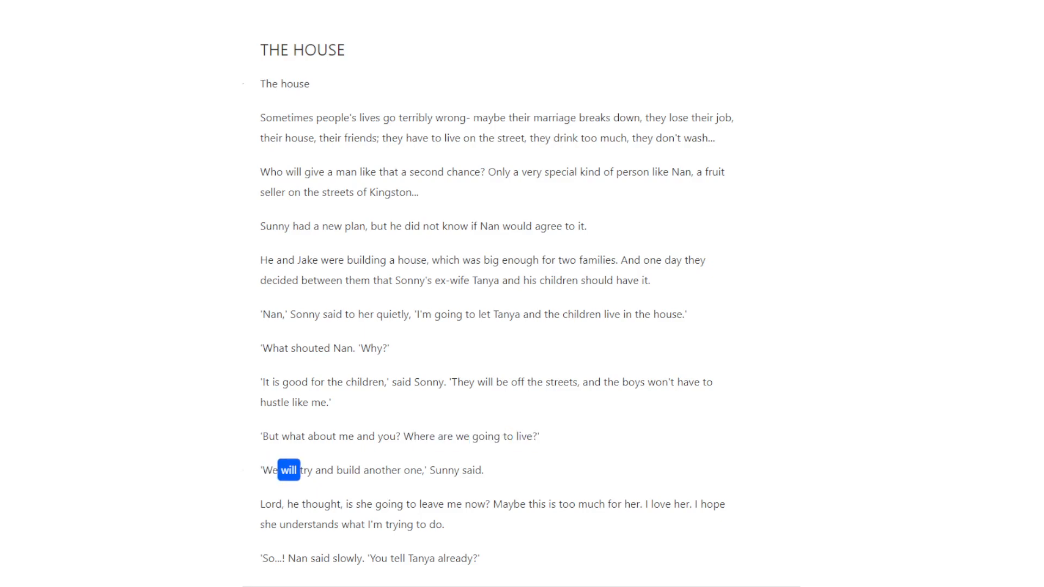
pyautogui.doubleClick(443, 470)
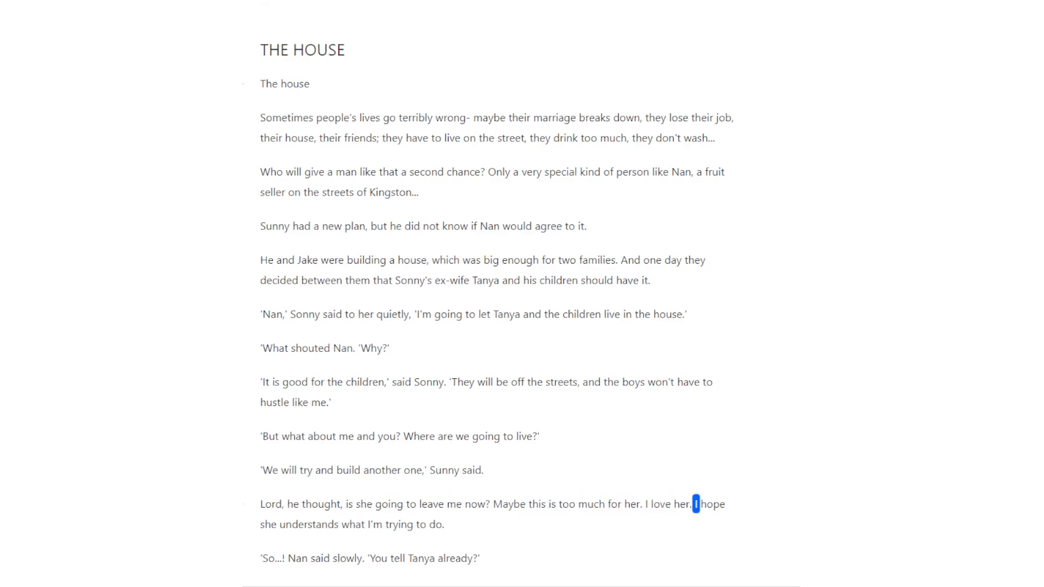
pyautogui.doubleClick(309, 540)
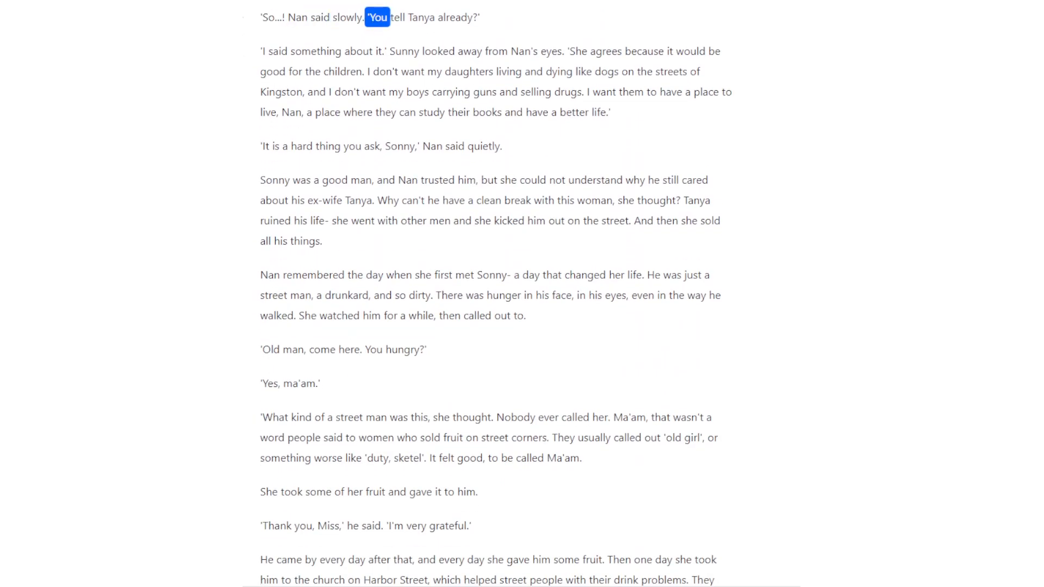
pyautogui.doubleClick(467, 18)
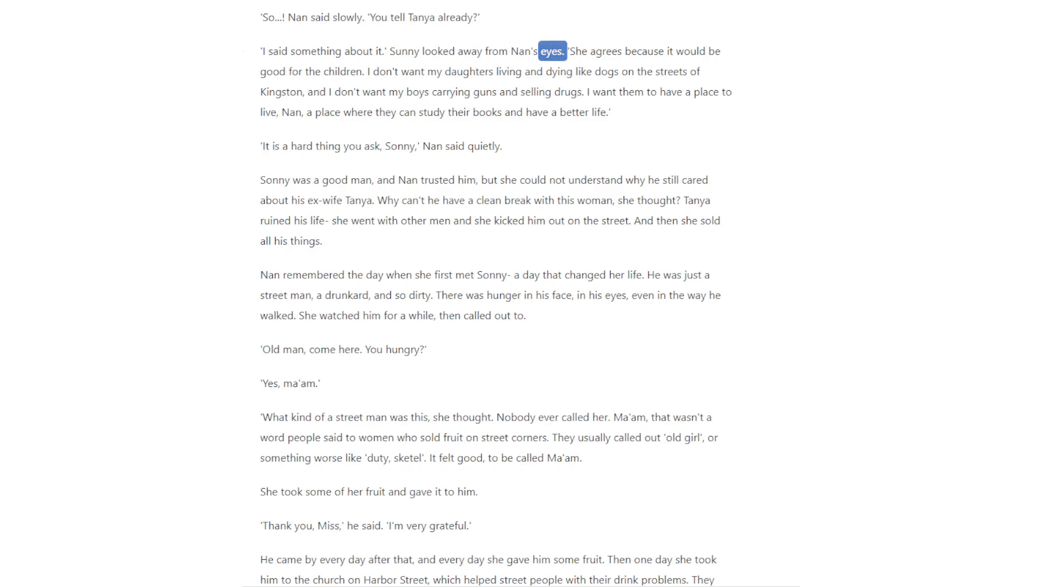
pyautogui.doubleClick(607, 52)
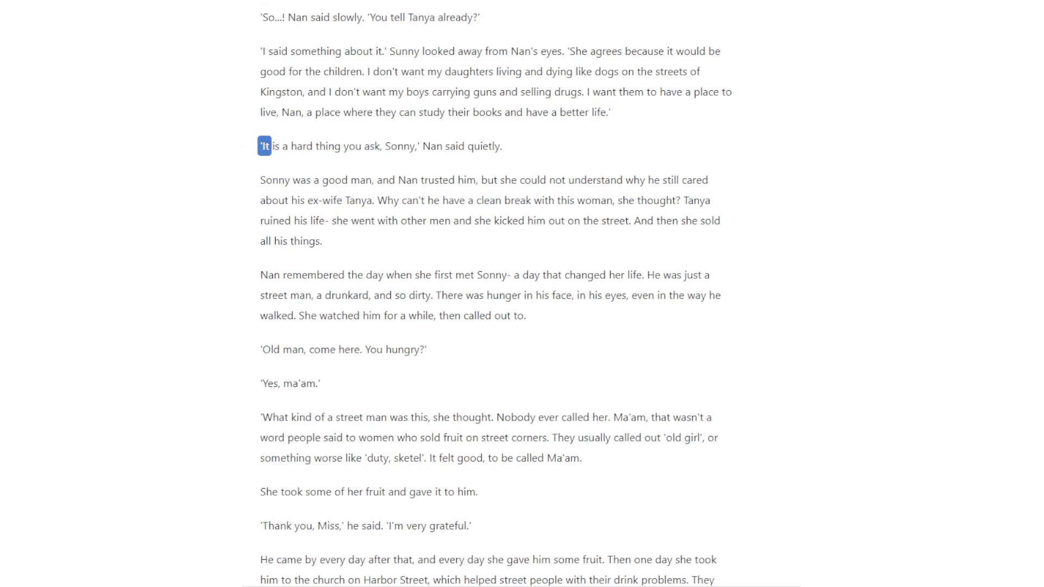
pyautogui.doubleClick(372, 147)
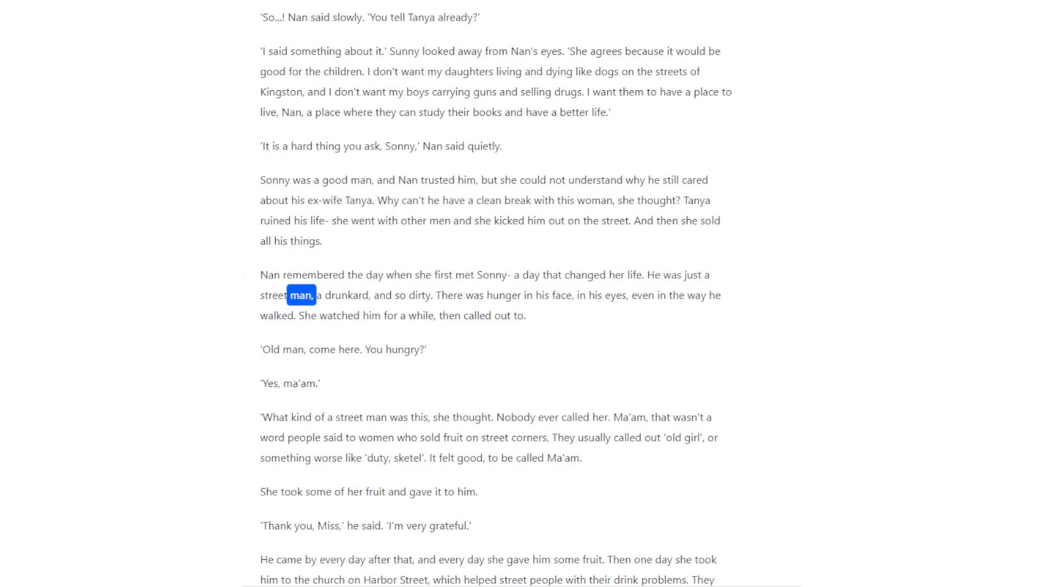
pyautogui.doubleClick(419, 296)
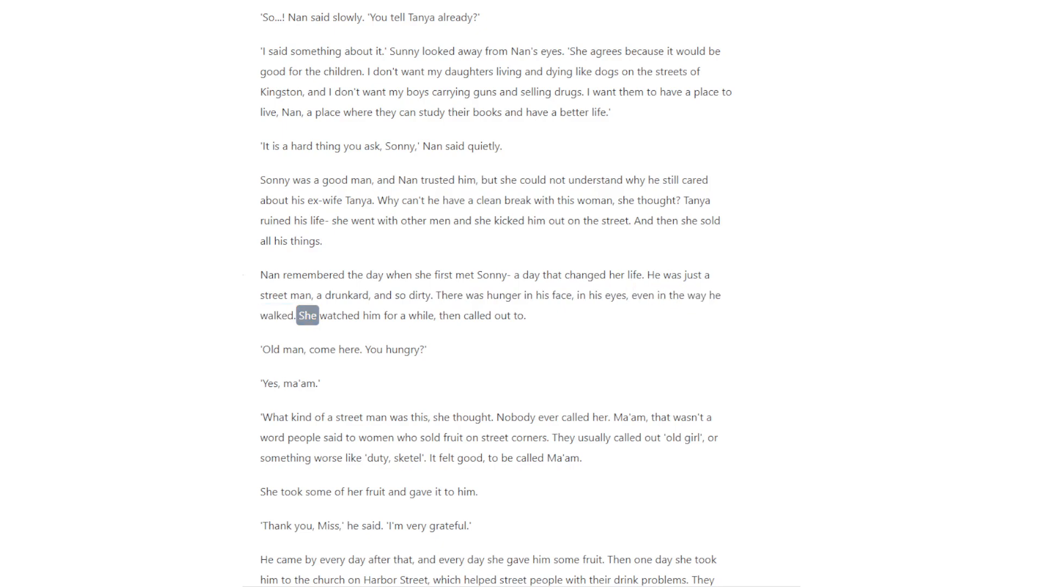
pyautogui.doubleClick(269, 350)
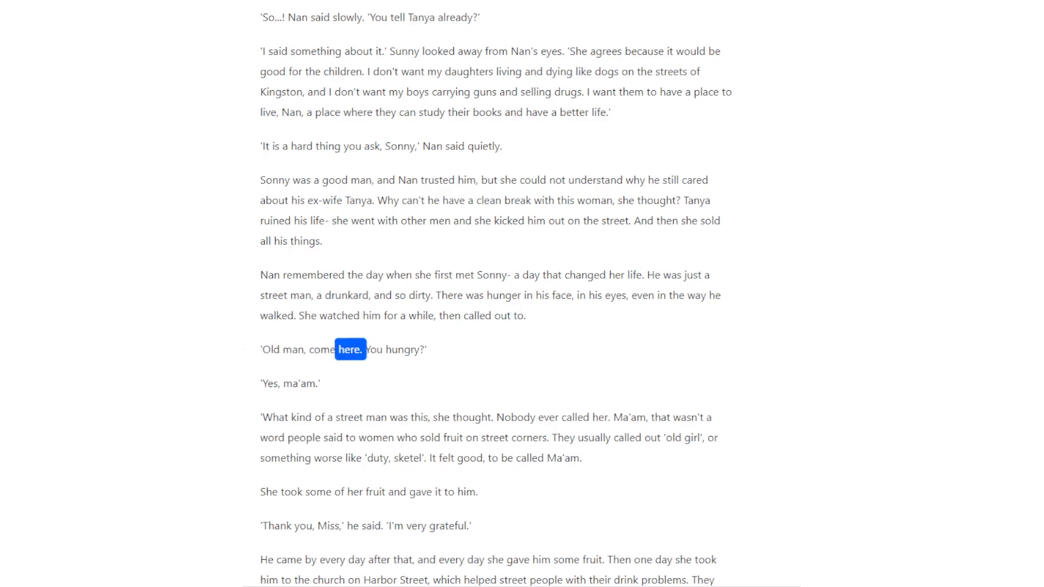
pyautogui.doubleClick(406, 349)
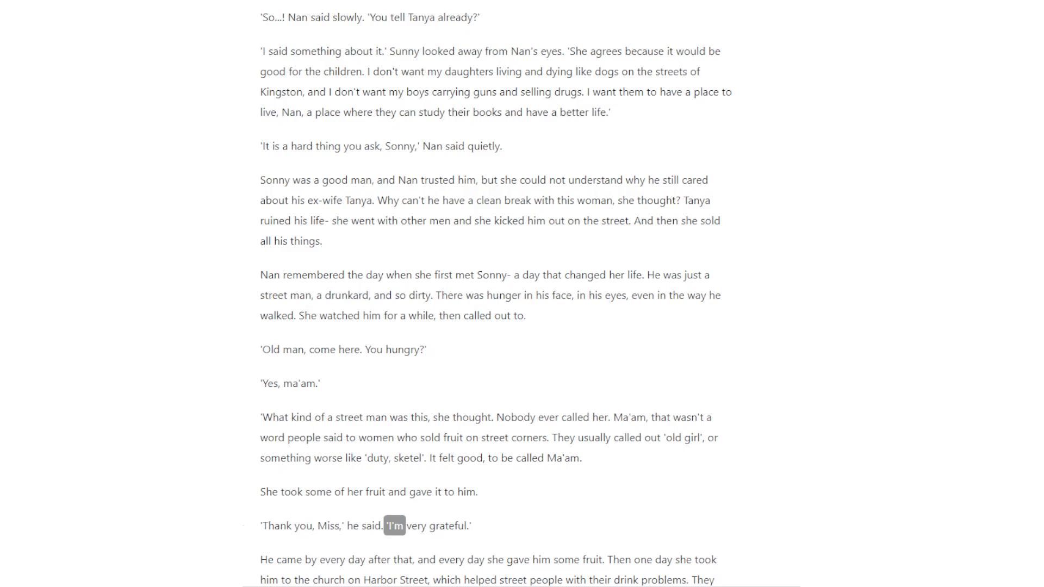
pyautogui.scroll(-3)
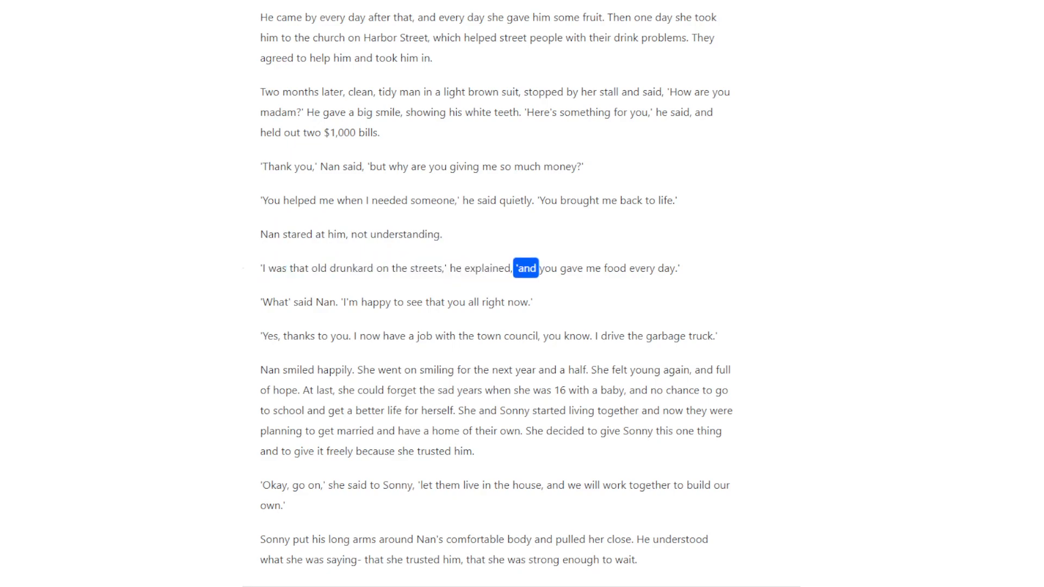
pyautogui.click(502, 370)
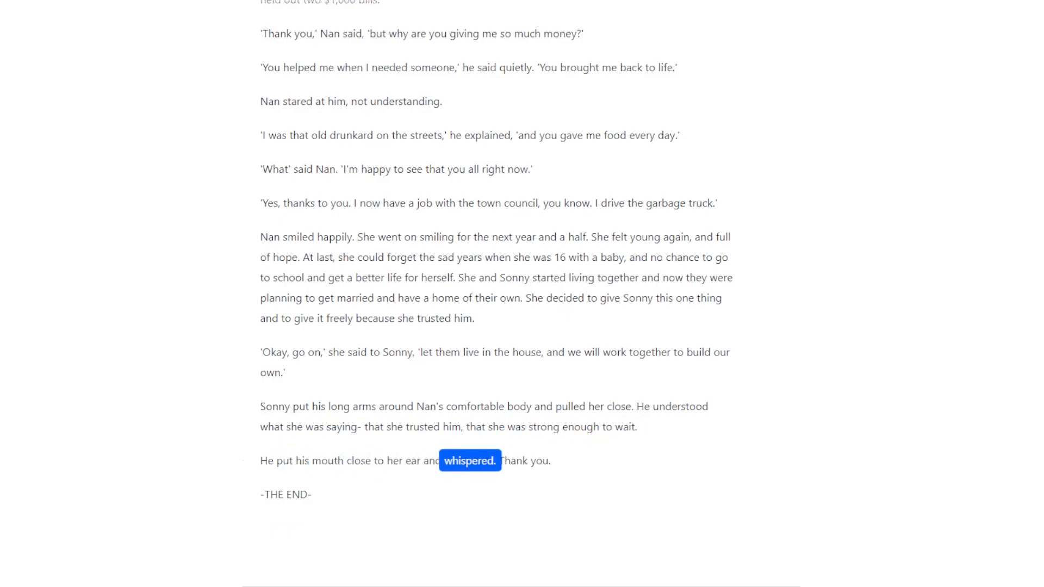
pyautogui.doubleClick(272, 495)
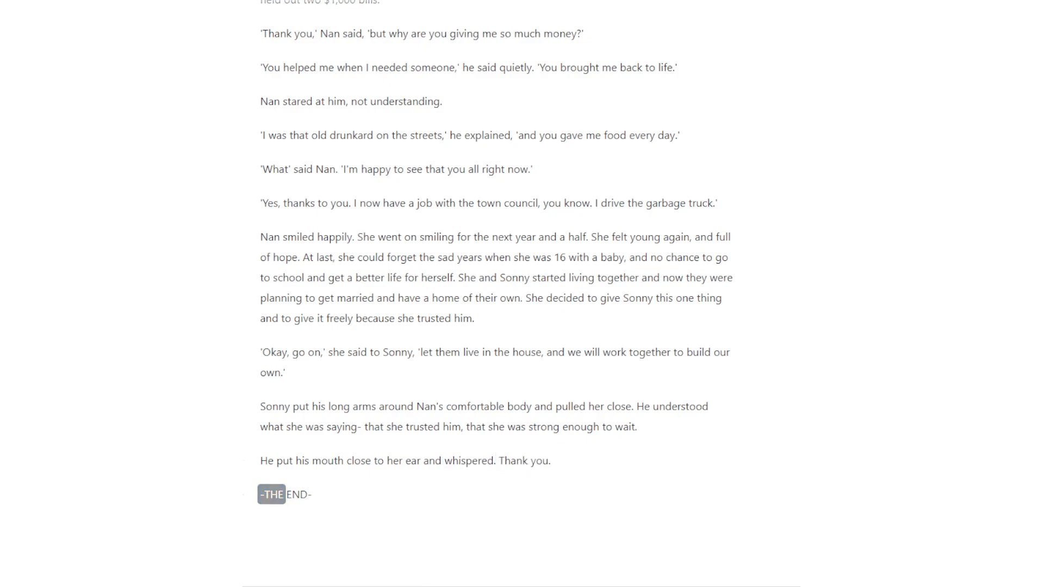